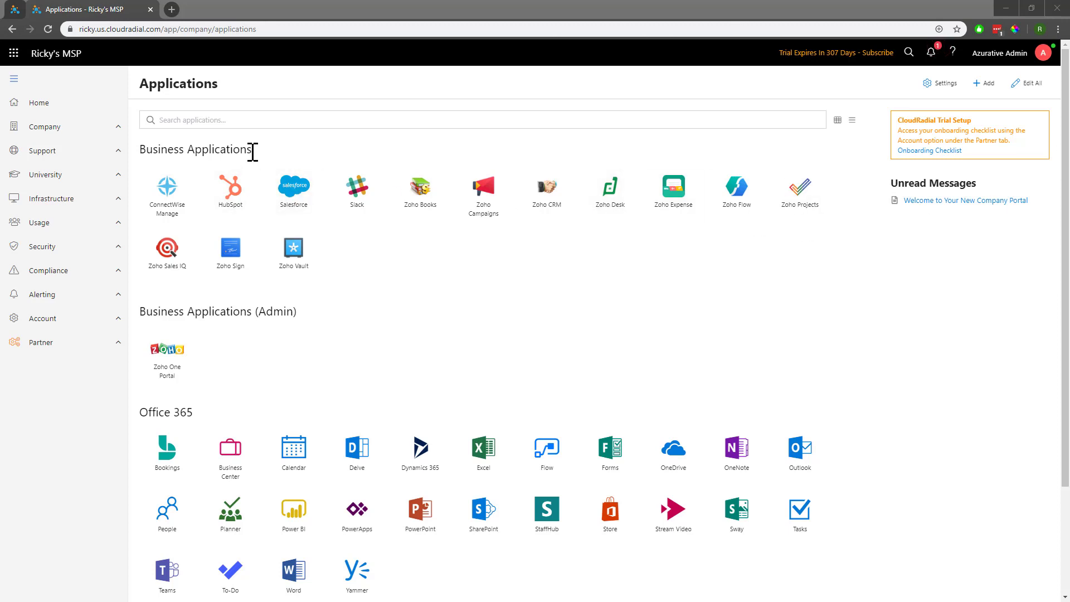
pyautogui.moveTo(300, 326)
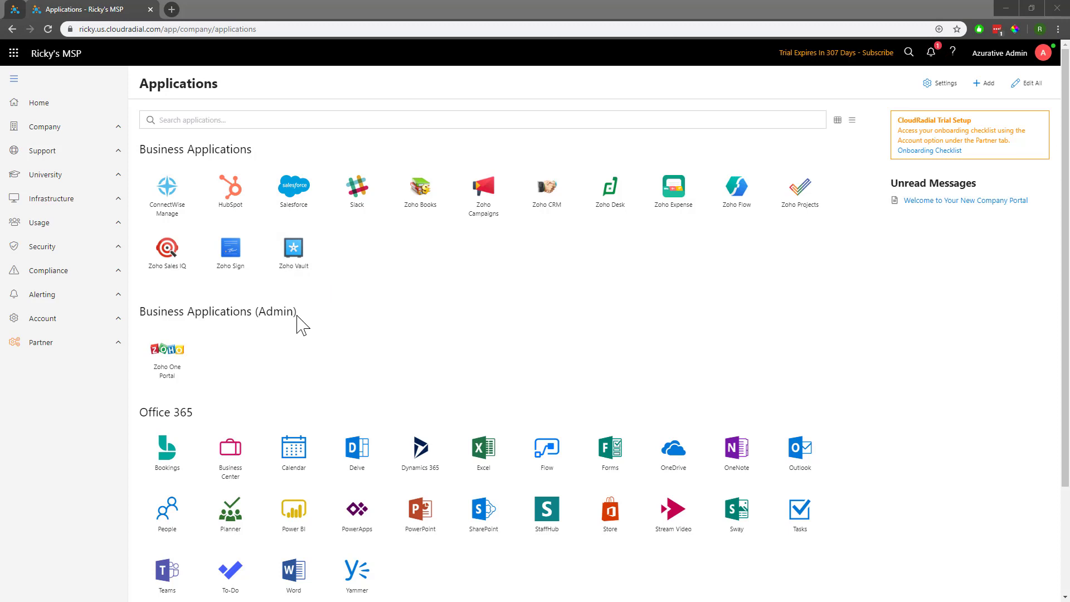
pyautogui.moveTo(203, 417)
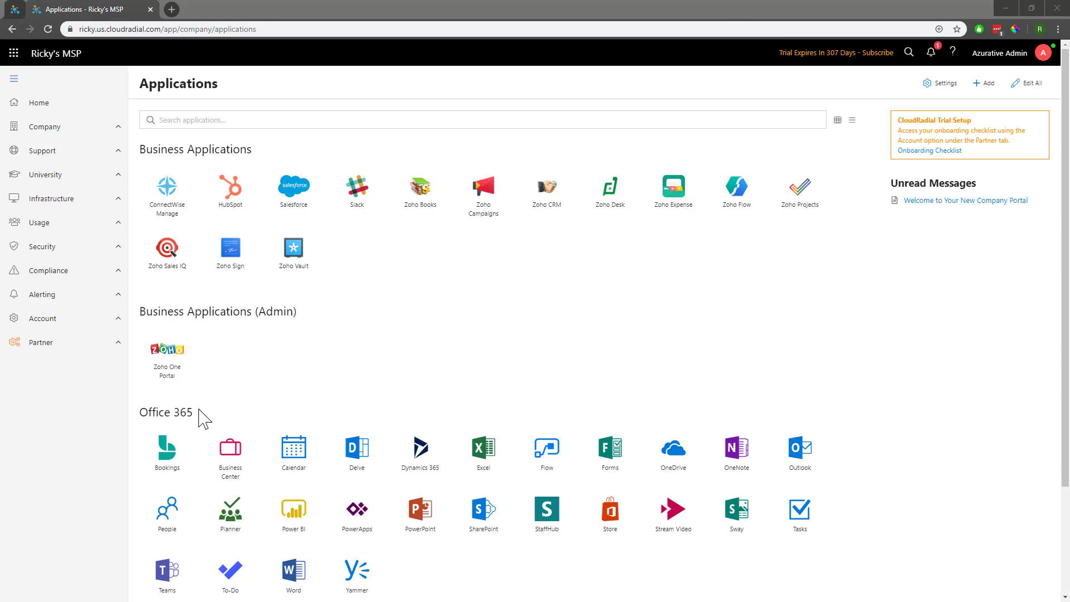
pyautogui.moveTo(168, 258)
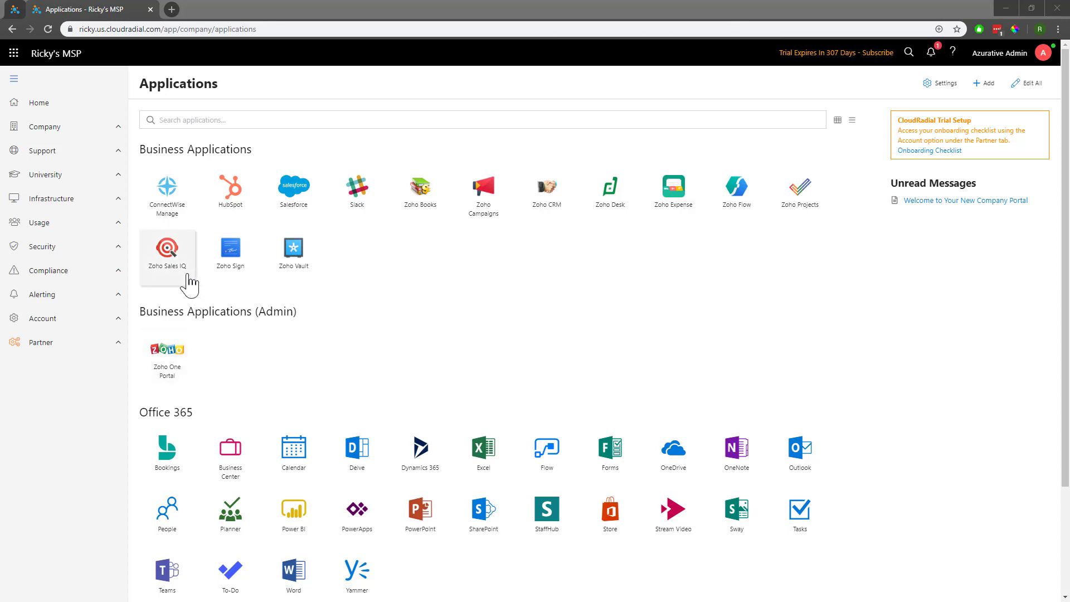
pyautogui.moveTo(167, 250)
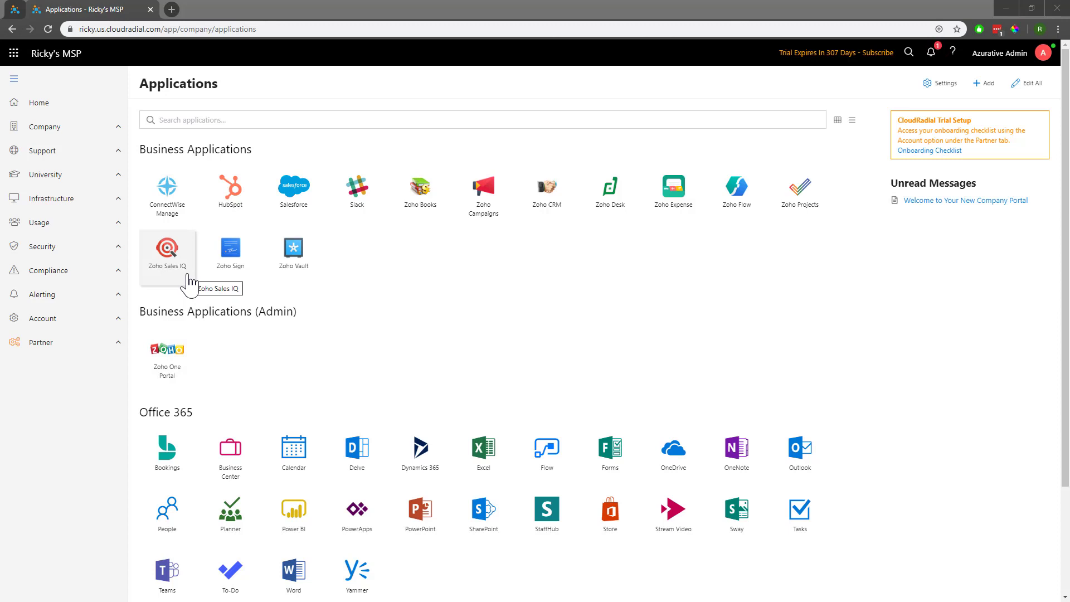
# Create a Menus content package named 'Google Applications' for the All company group
pyautogui.click(40, 342)
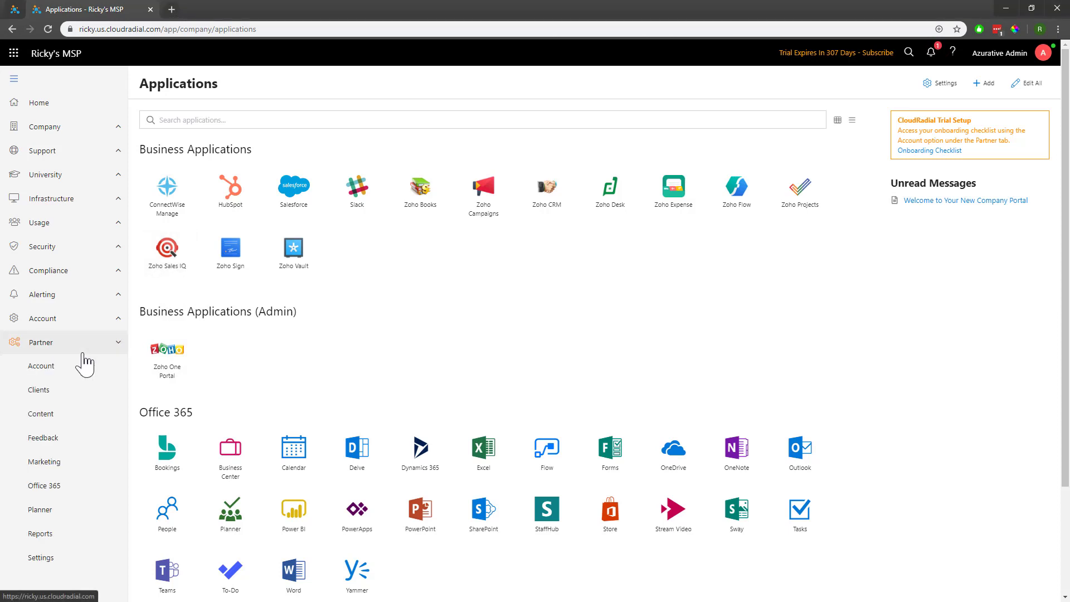
pyautogui.click(41, 413)
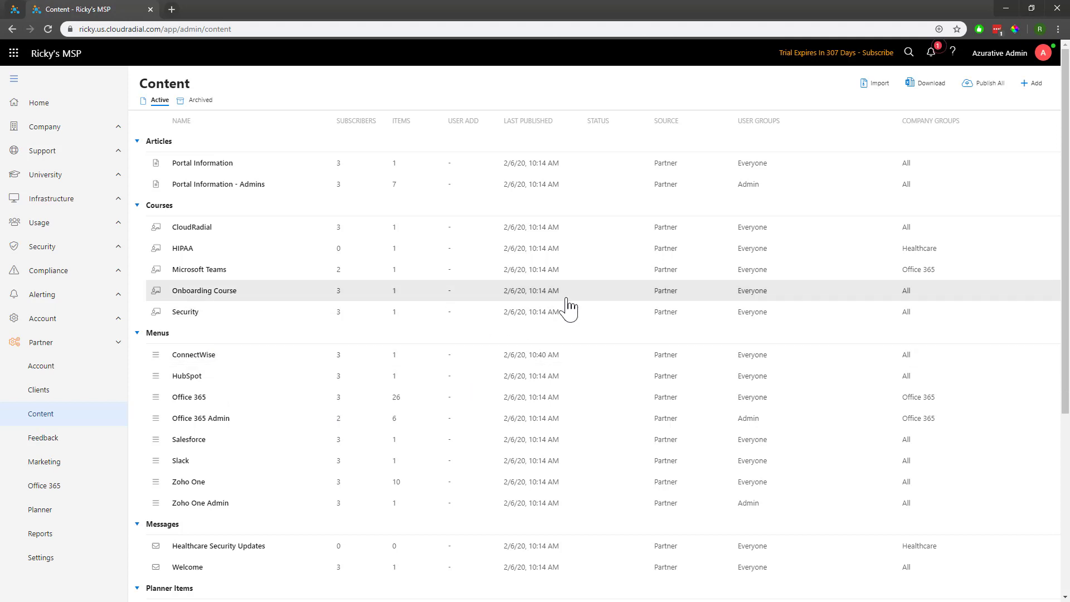
pyautogui.click(1034, 82)
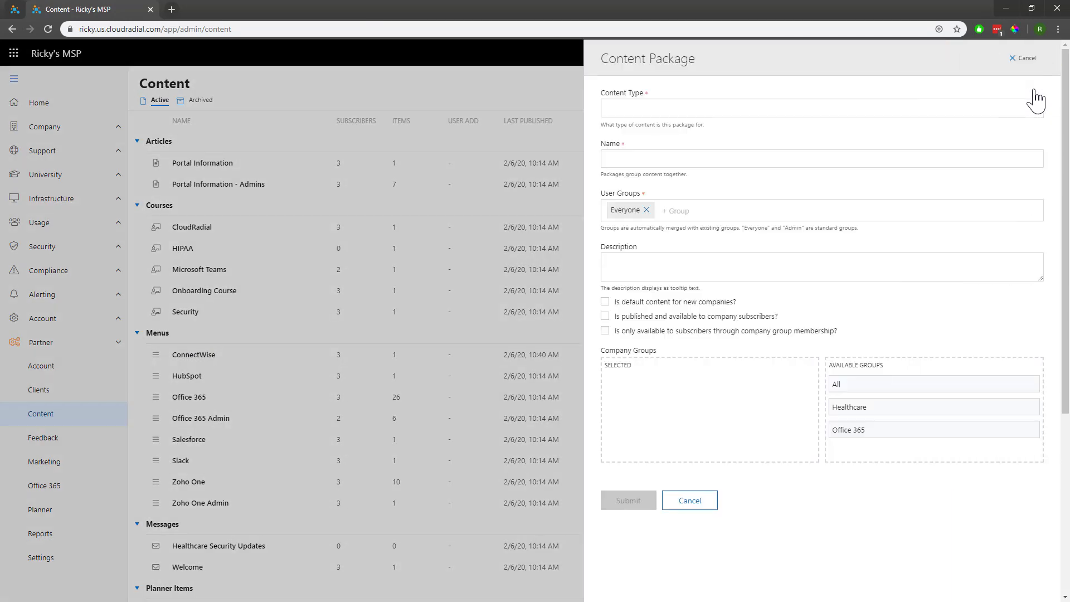
pyautogui.click(819, 108)
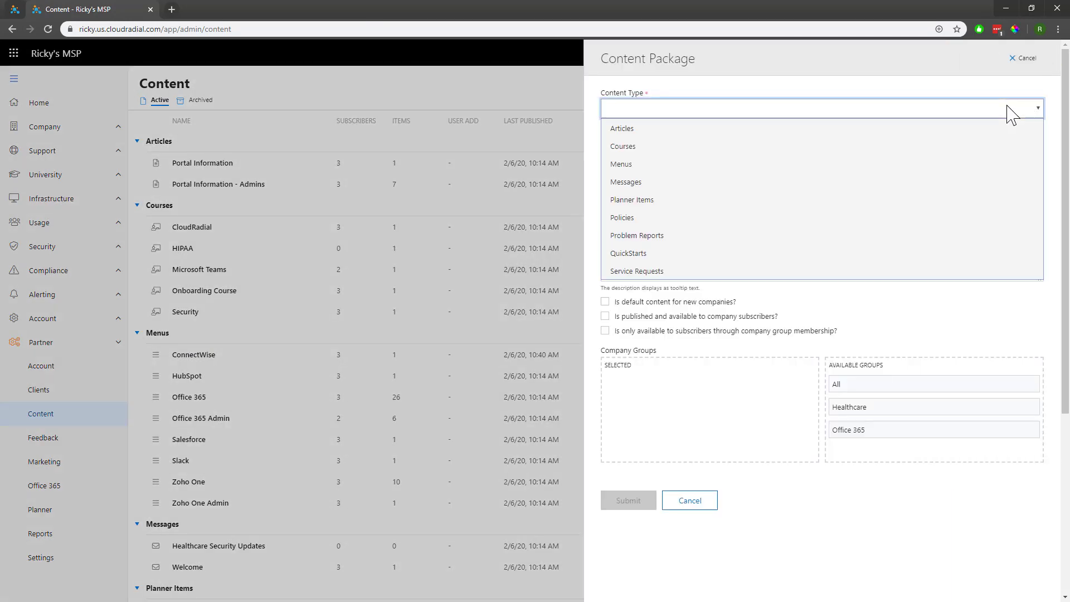
pyautogui.click(620, 164)
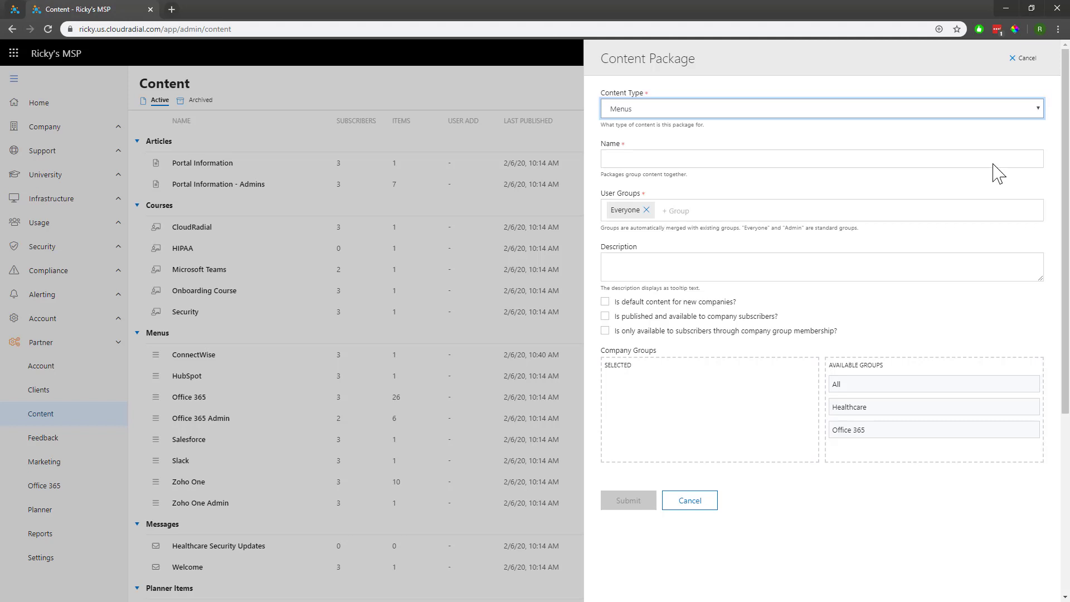
pyautogui.click(818, 158)
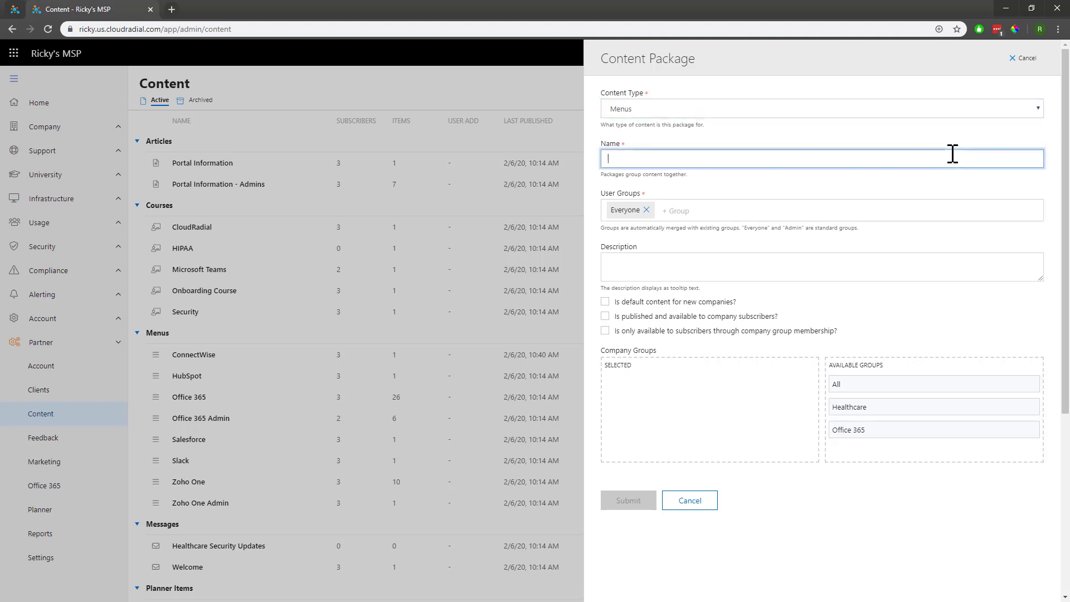
pyautogui.write('Google Applications')
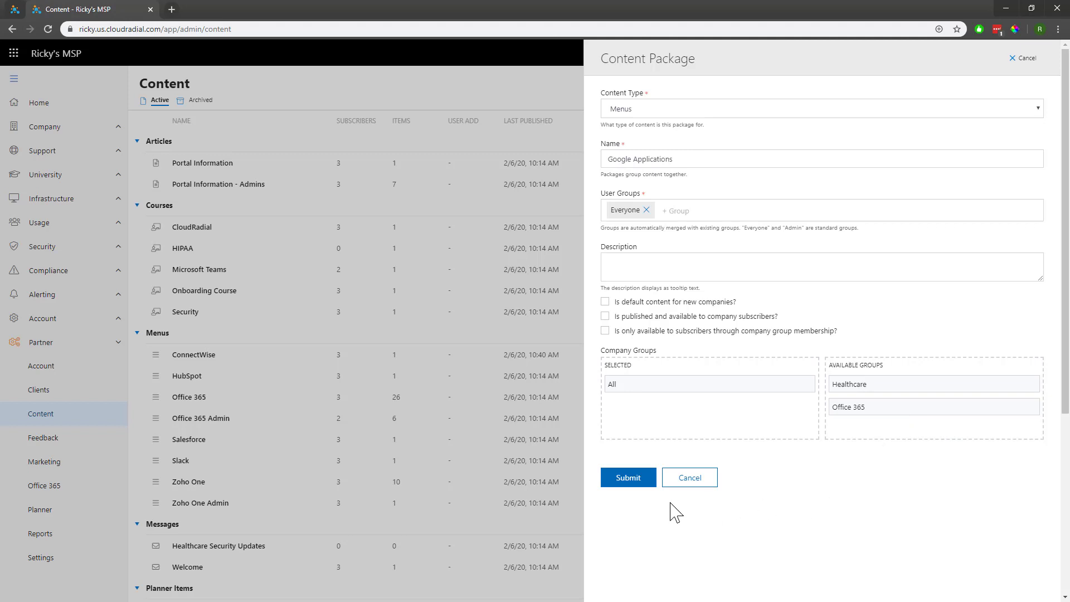
pyautogui.click(627, 477)
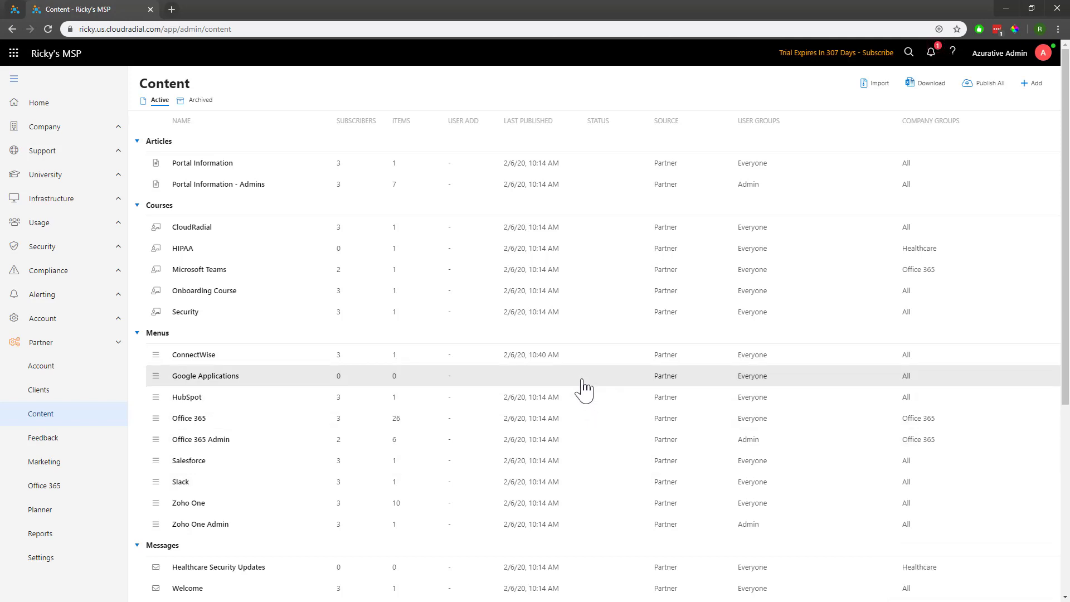
# Open the Google Applications package and publish it
pyautogui.click(205, 375)
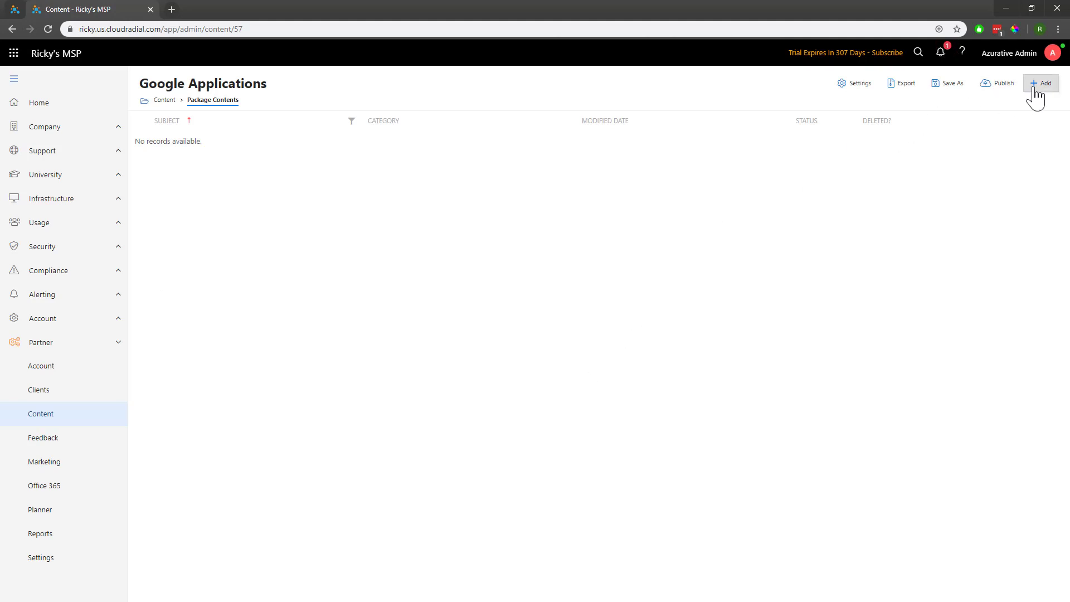
pyautogui.click(1043, 83)
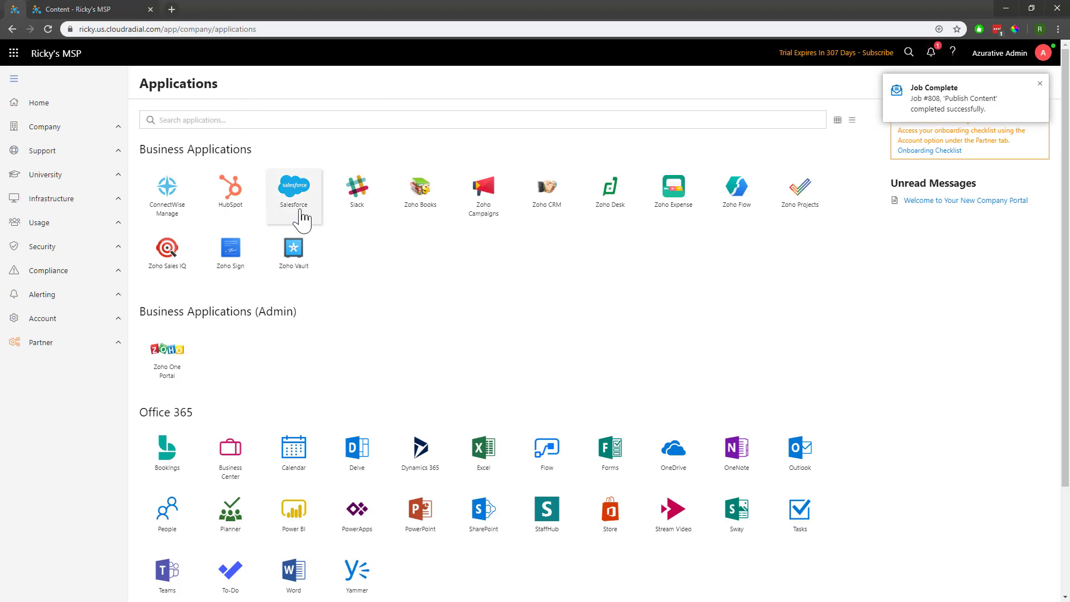
pyautogui.moveTo(420, 191)
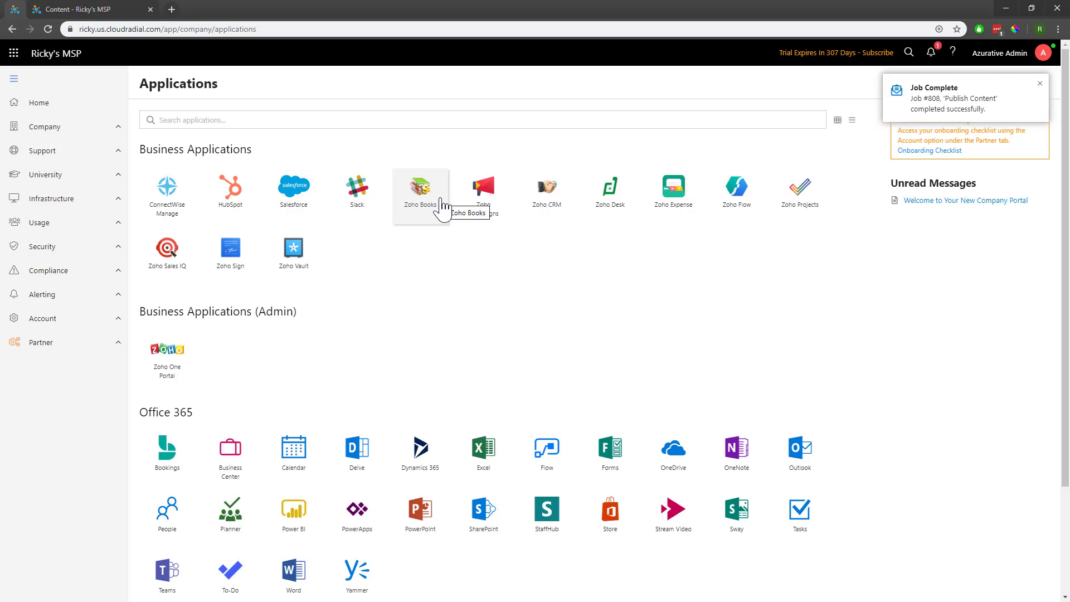
pyautogui.moveTo(445, 234)
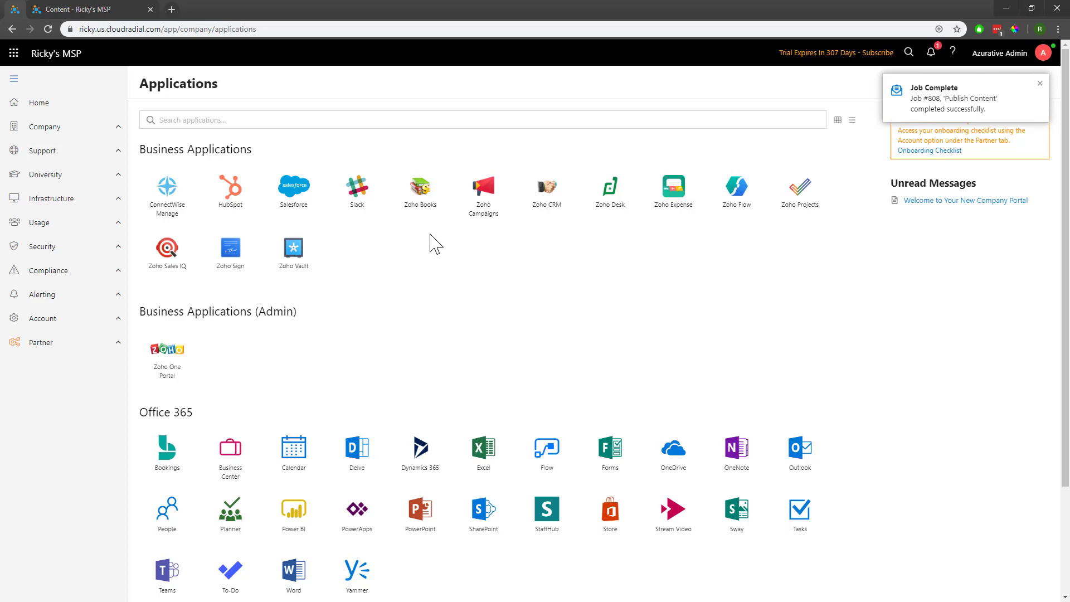
pyautogui.moveTo(356, 194)
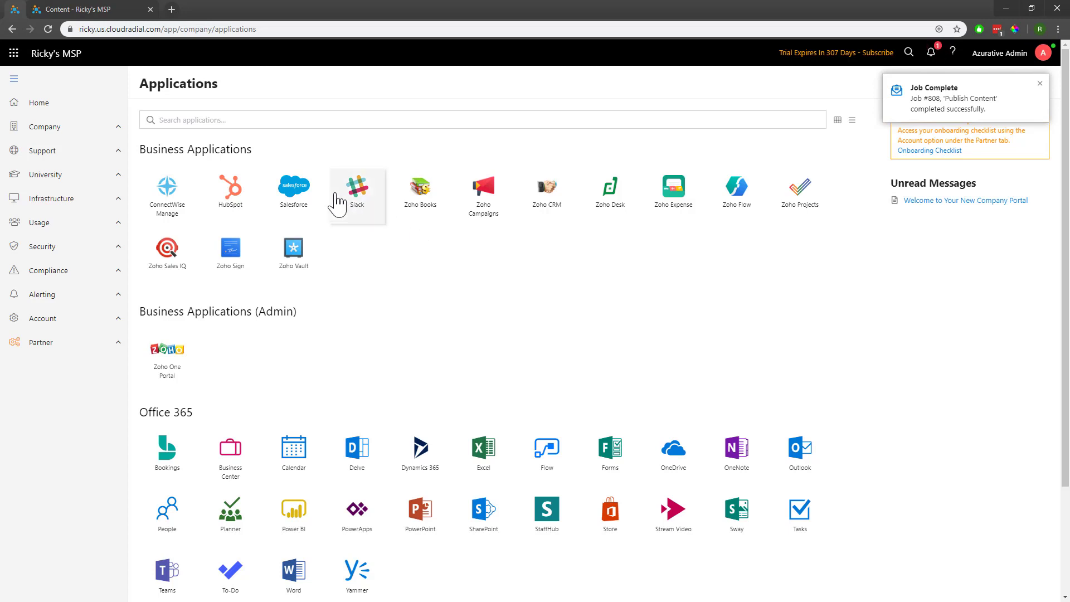
pyautogui.moveTo(274, 169)
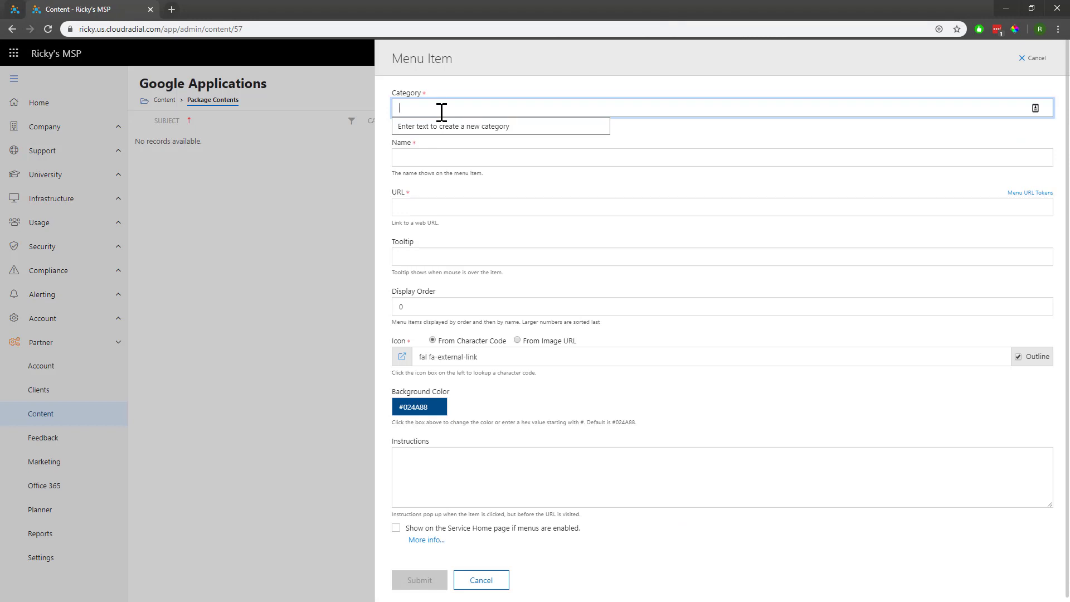
pyautogui.write('Business Applications')
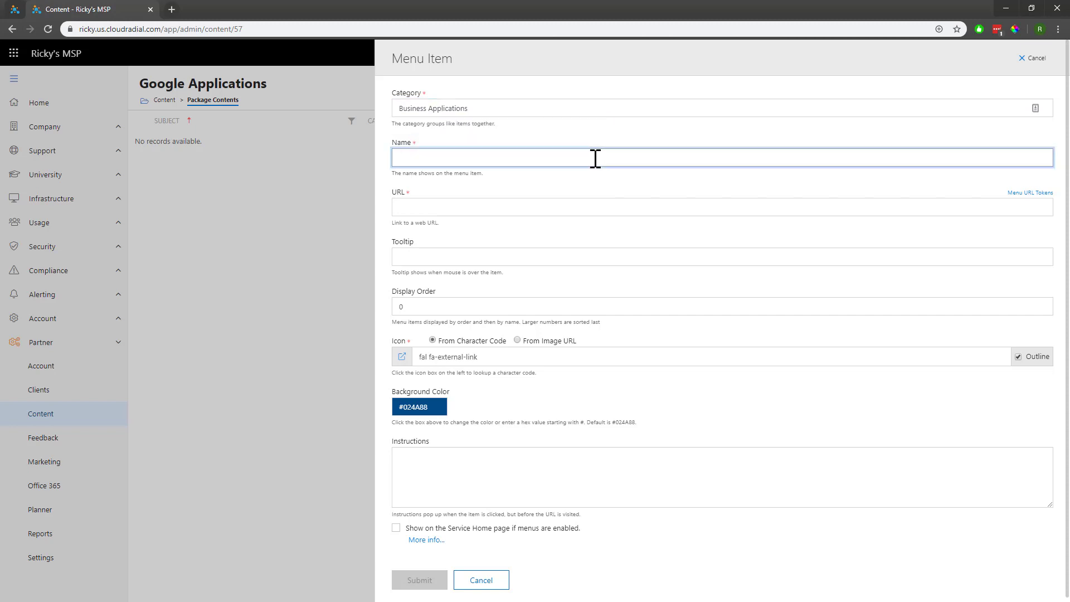
pyautogui.write('Google Search')
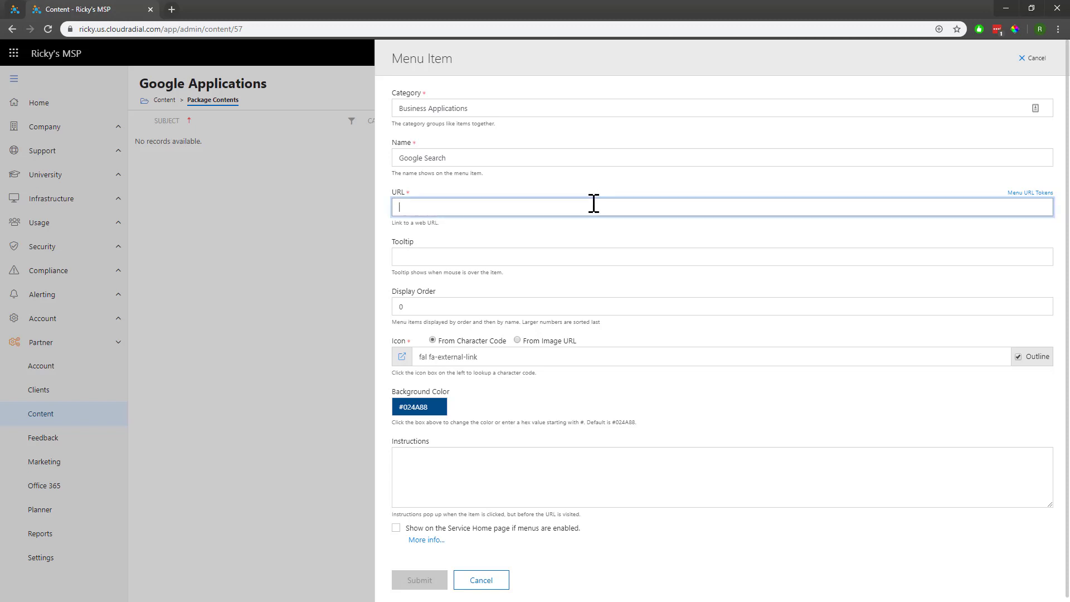
pyautogui.write('https://www.google.com/')
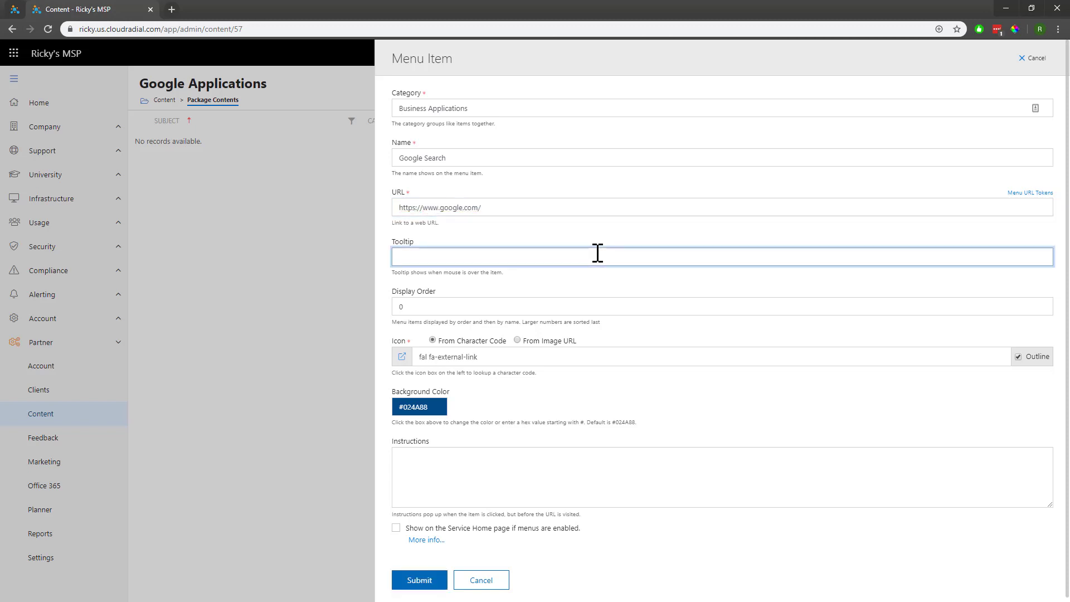
pyautogui.write('Th')
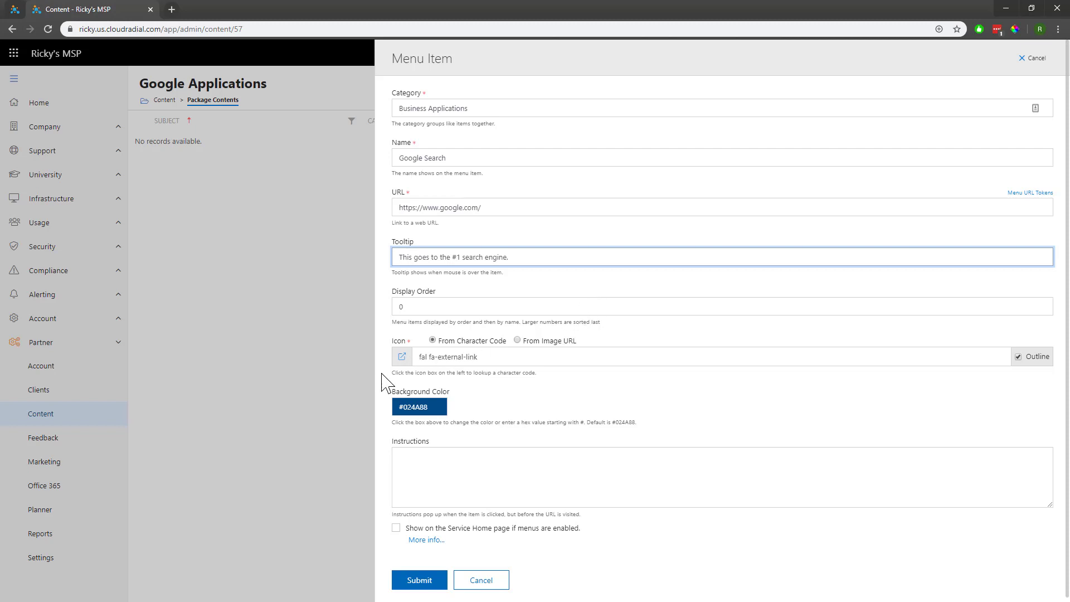
# Give the menu item the Google character-code icon, after briefly trying an image address
pyautogui.click(401, 357)
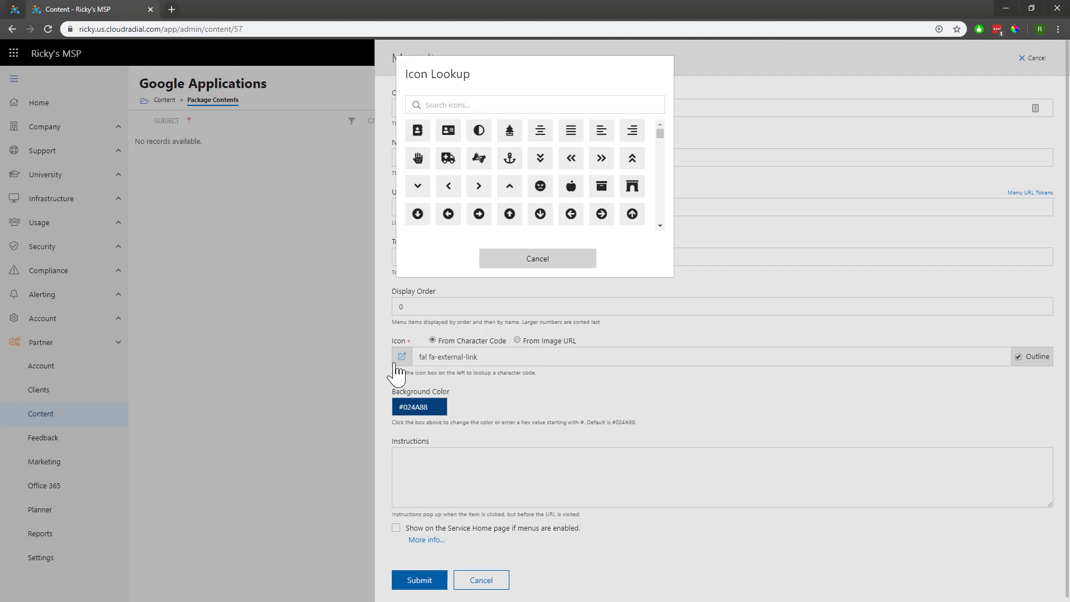
pyautogui.write('Go')
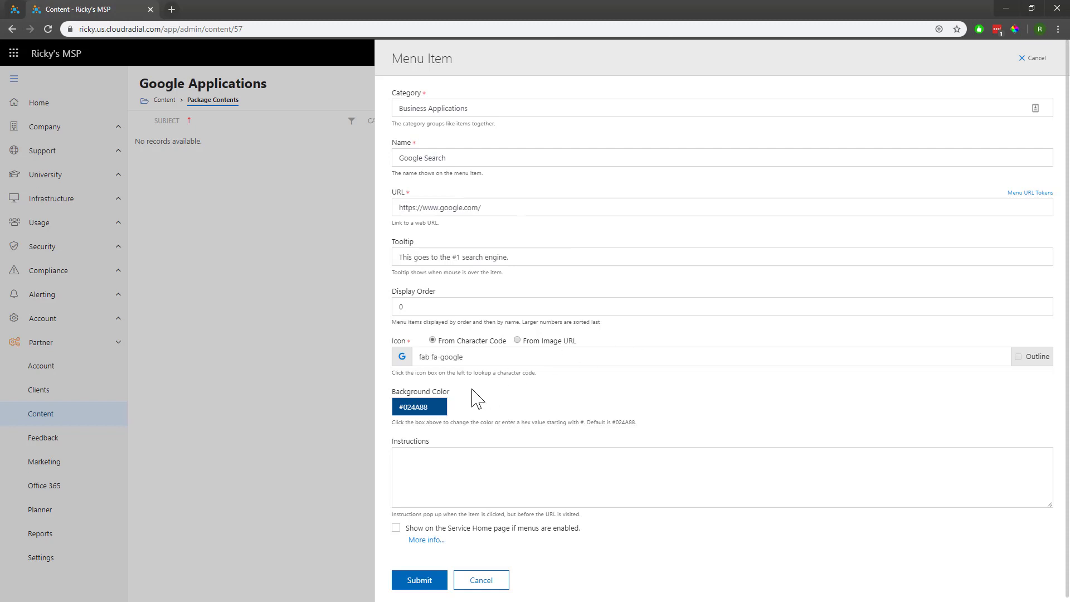
pyautogui.click(419, 407)
pyautogui.write('#d4092c')
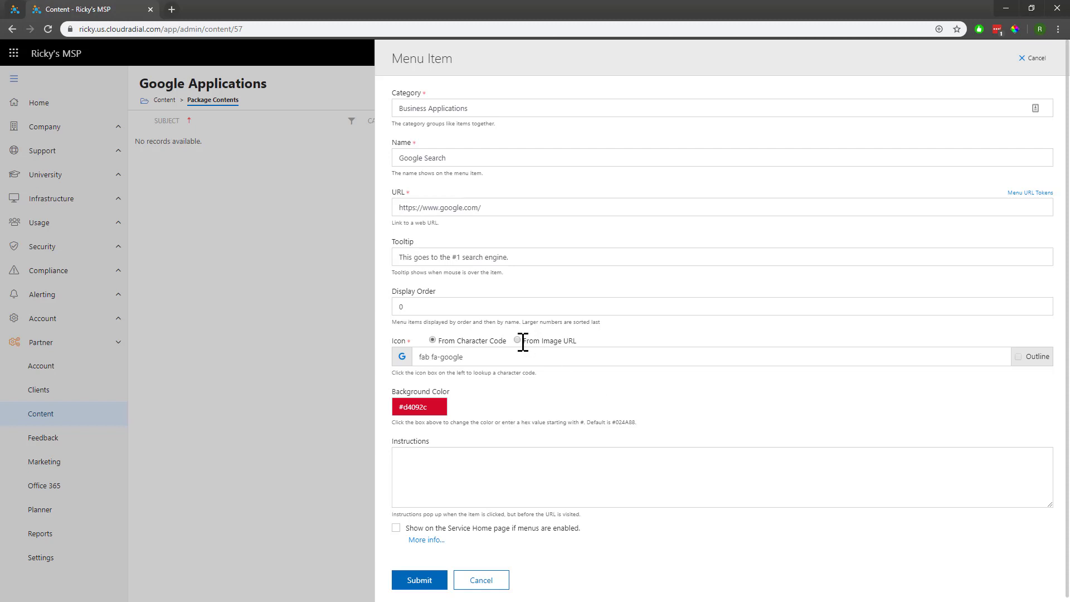
pyautogui.click(517, 340)
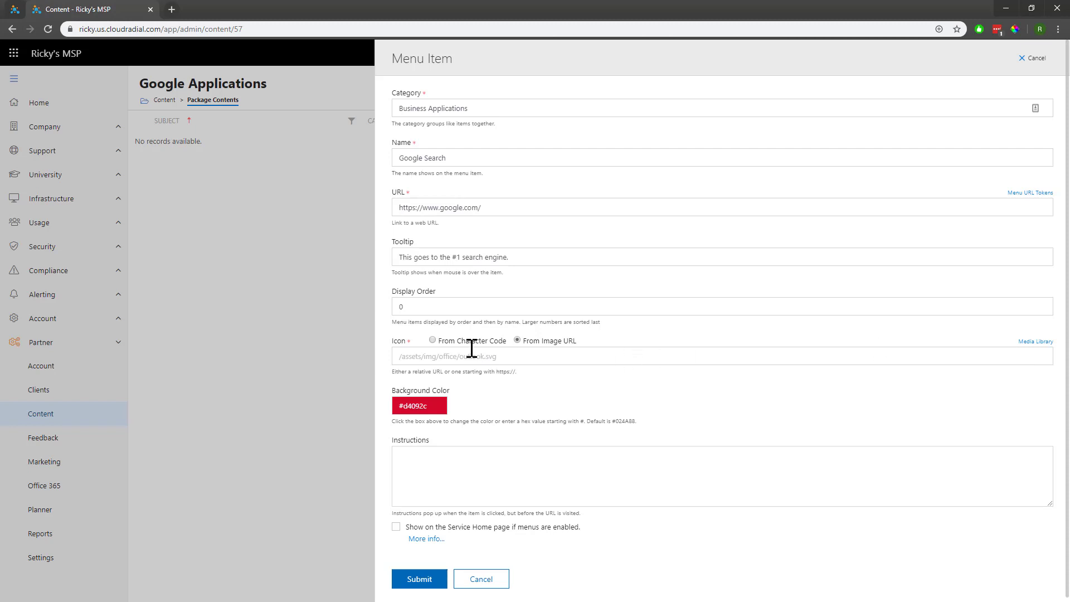
pyautogui.click(432, 340)
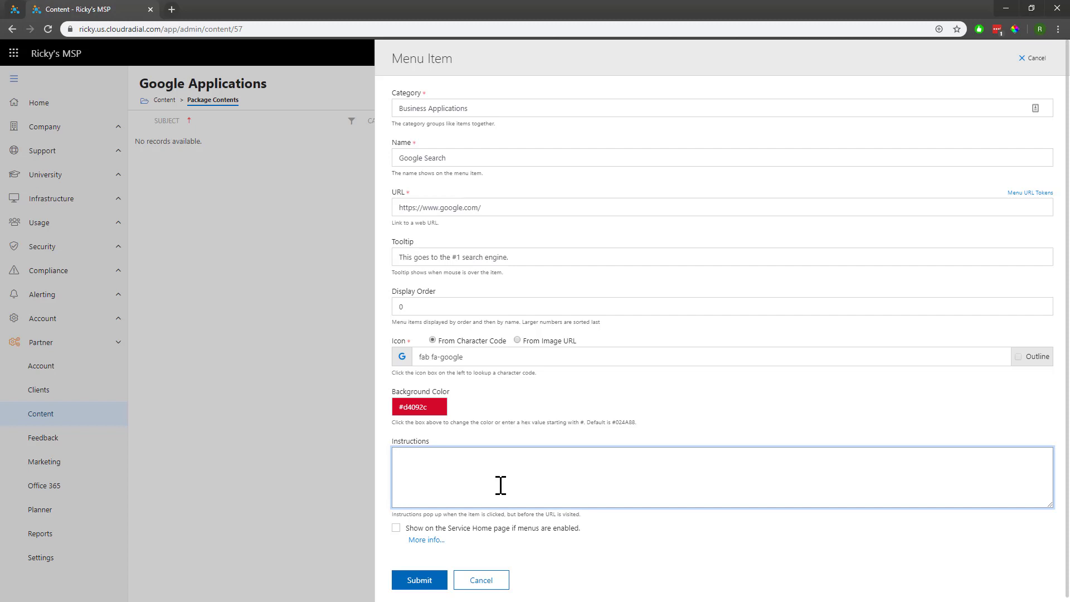
# Add the instruction 'You're about to go to Google.com' and save the item
pyautogui.write("You're about to")
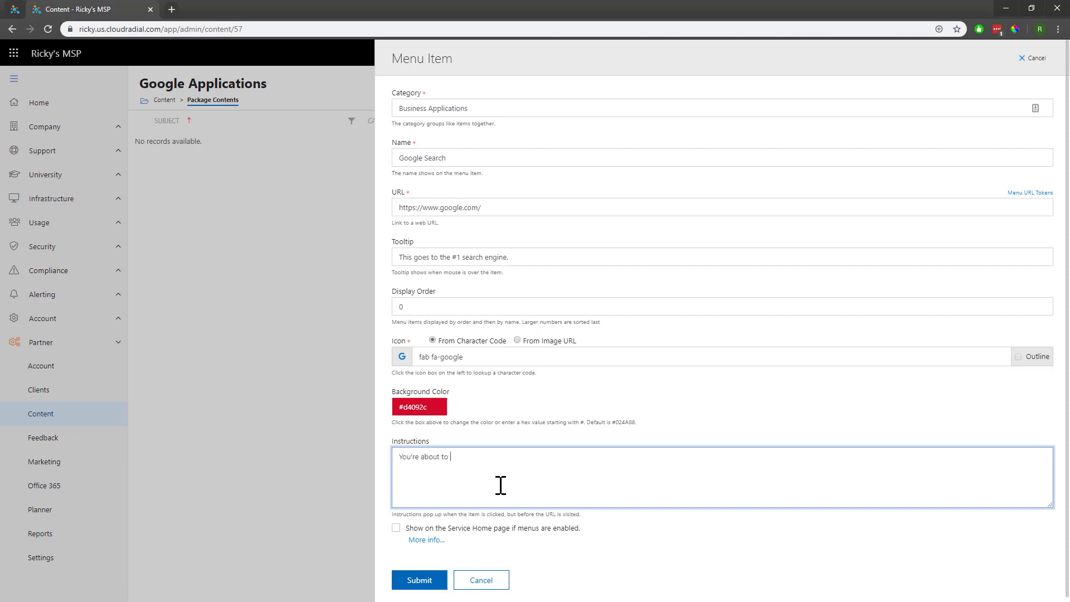
pyautogui.write('go to Google.com')
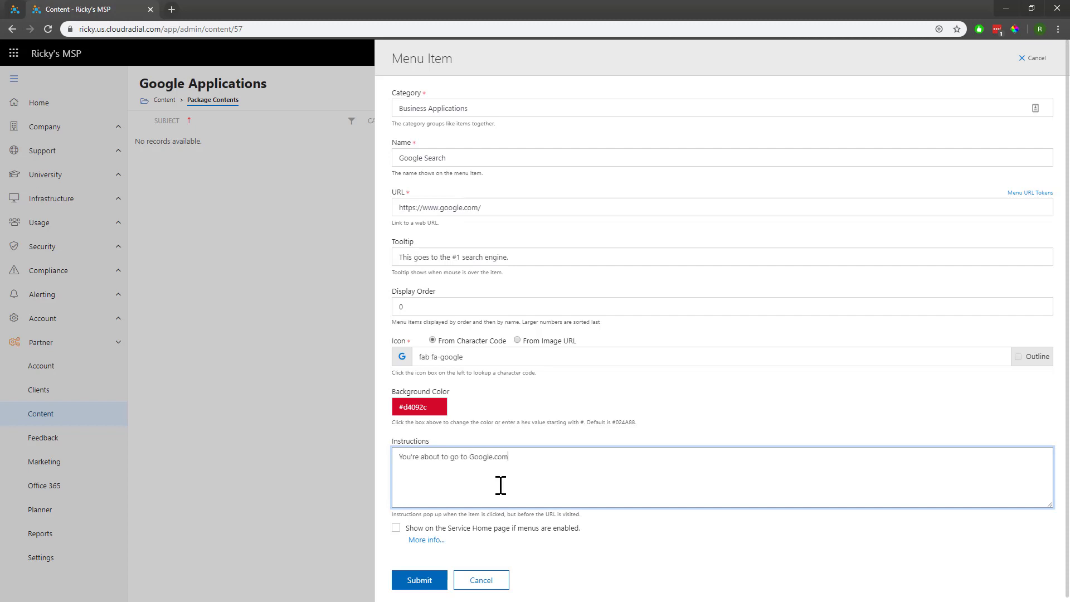
pyautogui.click(419, 580)
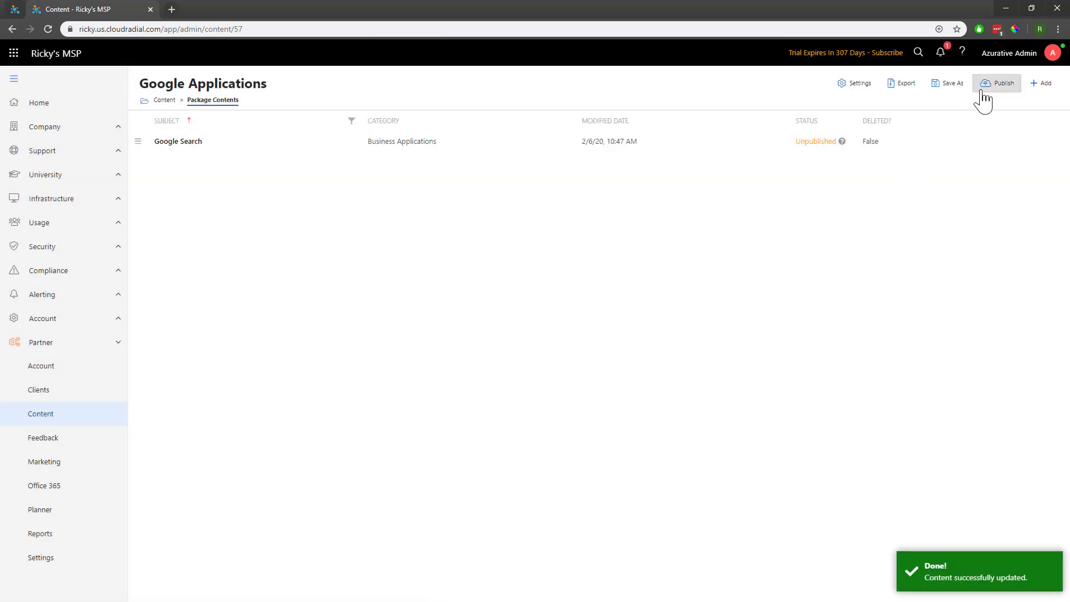
# Publish the package, then add an item with tooltip 'Goes to the #1 search engine.' and Google icon
pyautogui.click(1003, 82)
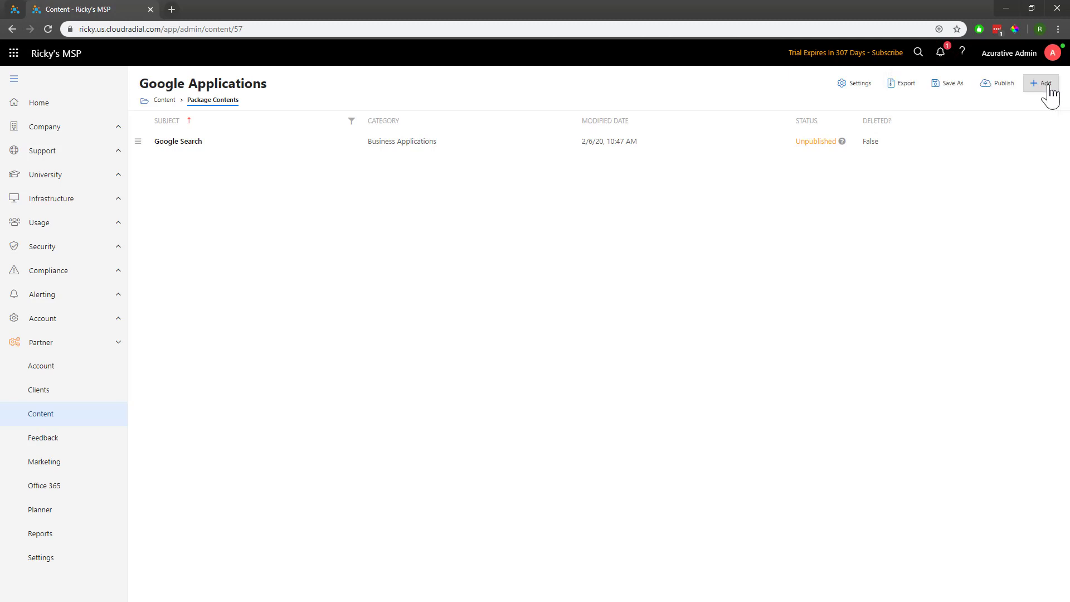
pyautogui.click(1043, 83)
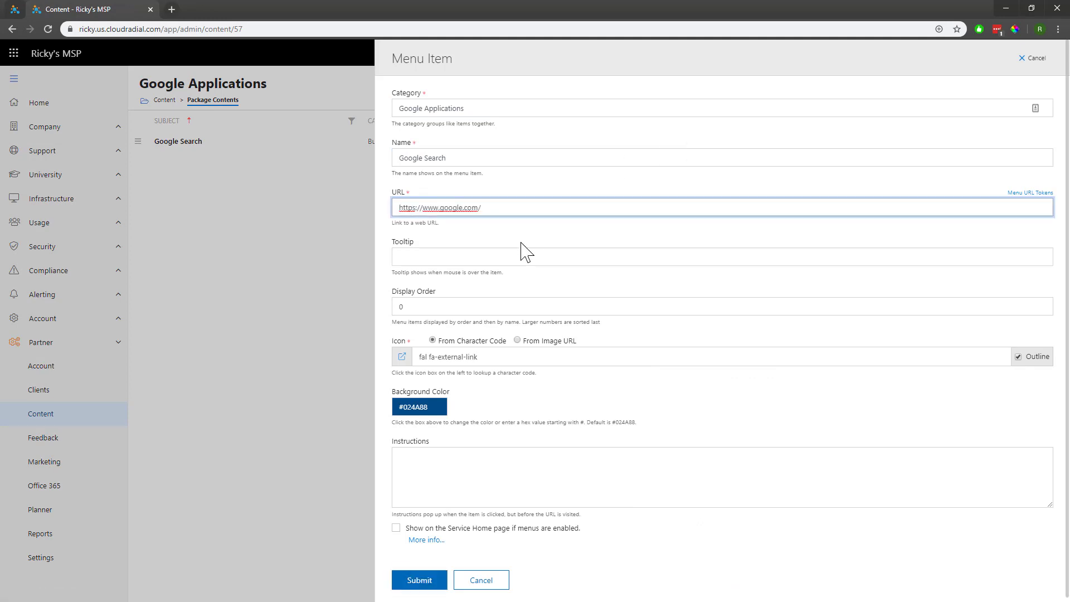
pyautogui.write('Goes to the #1 search engine.')
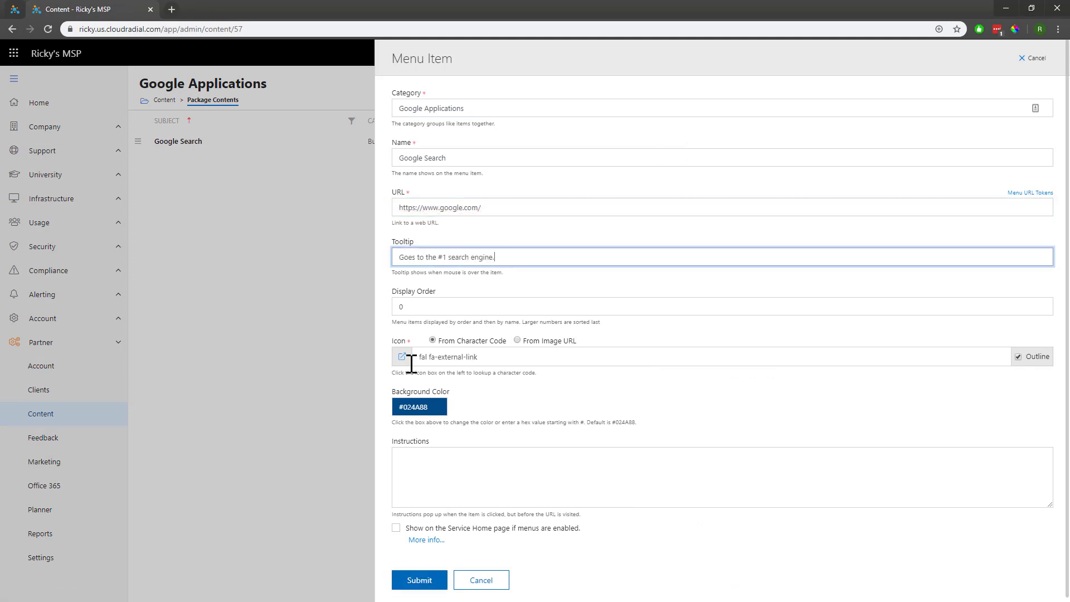
pyautogui.click(419, 406)
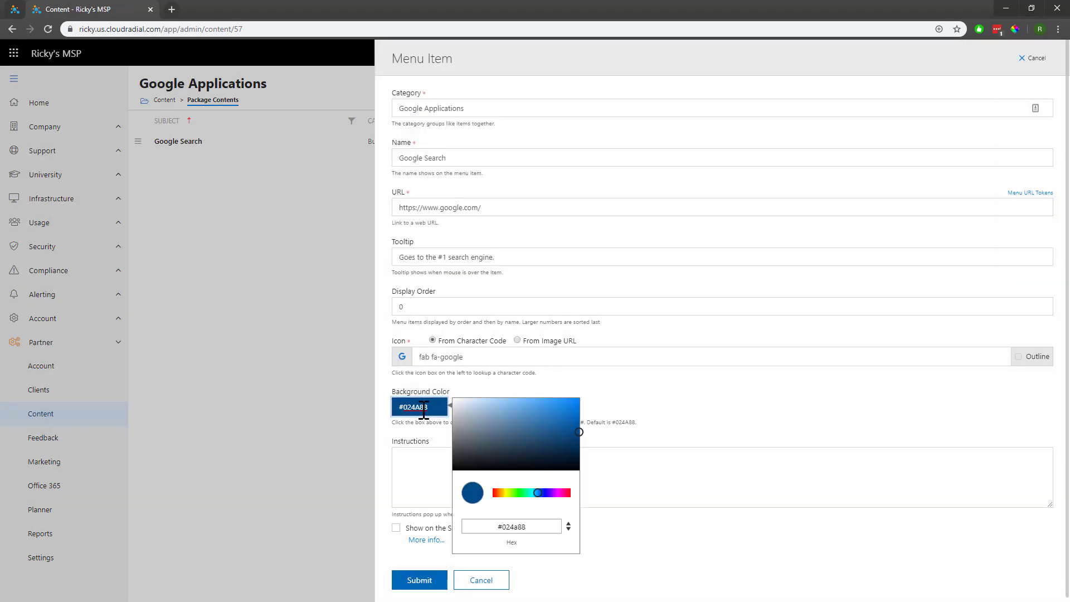
pyautogui.click(419, 579)
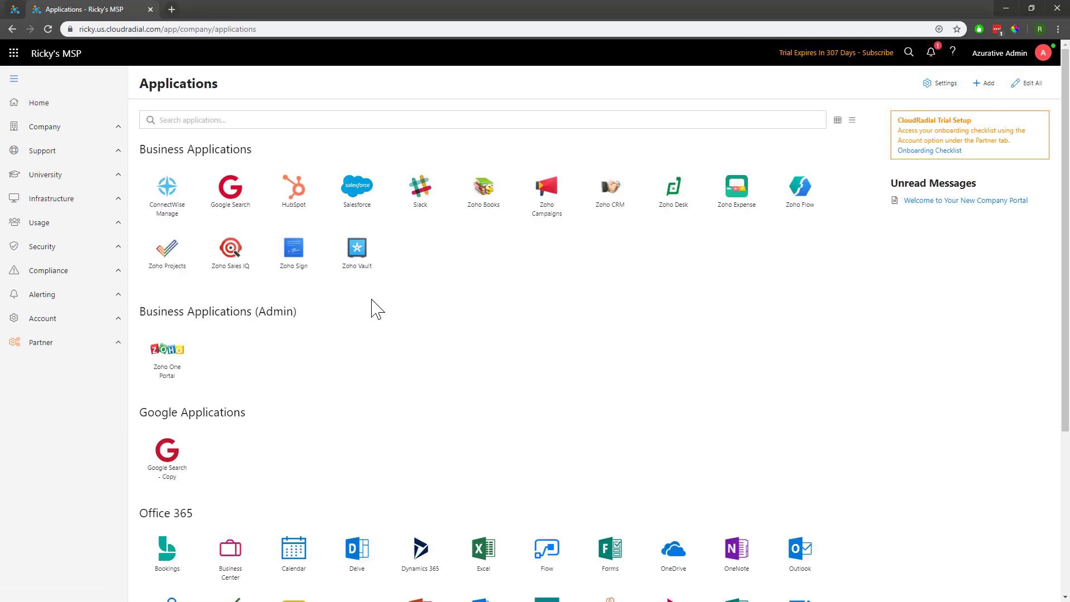
pyautogui.moveTo(230, 191)
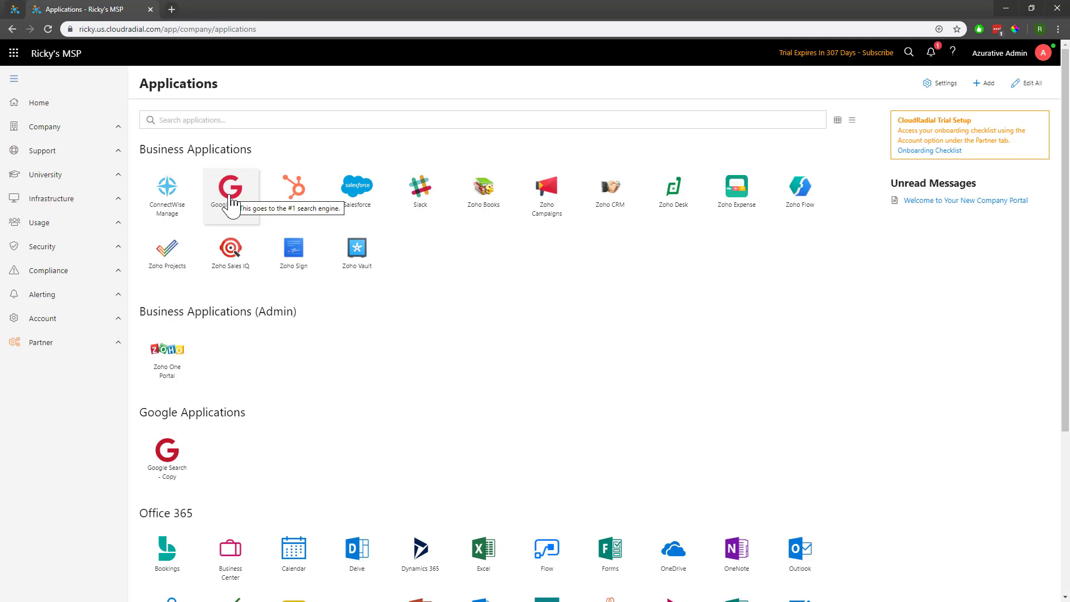
# Launch Google Search and continue through its instruction popup to Google.com
pyautogui.click(231, 189)
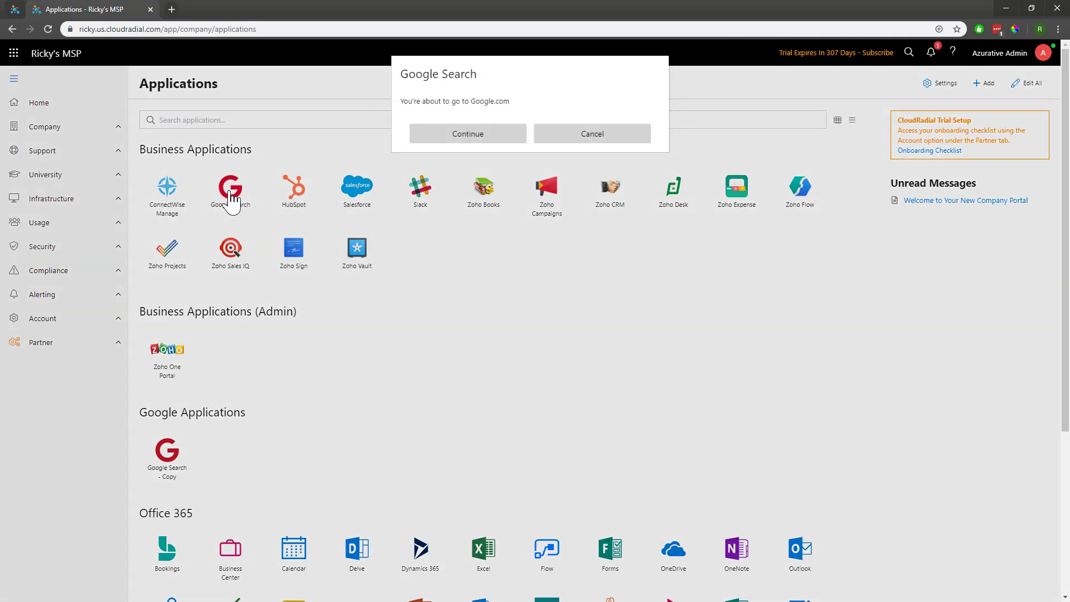
pyautogui.moveTo(306, 185)
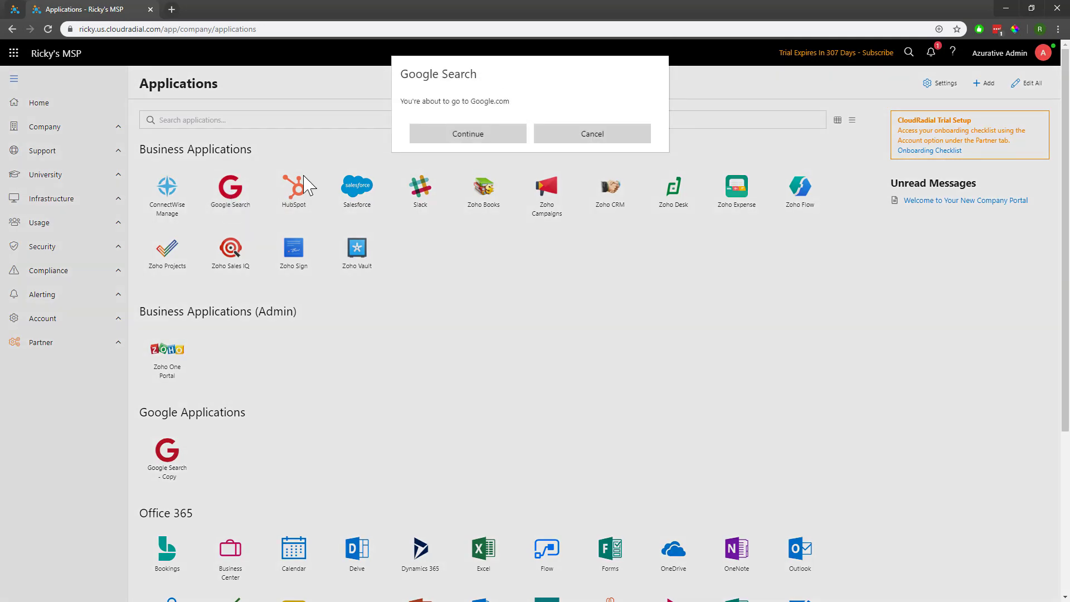
pyautogui.click(468, 133)
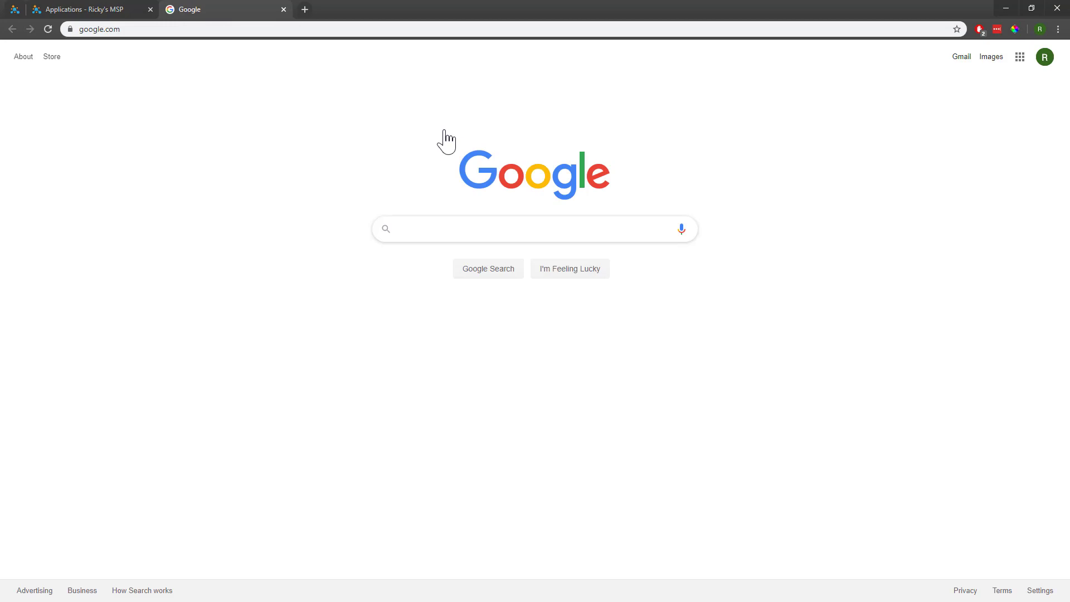
# Close the Google.com browser tab to get back to CloudRadial's Applications page
pyautogui.click(535, 228)
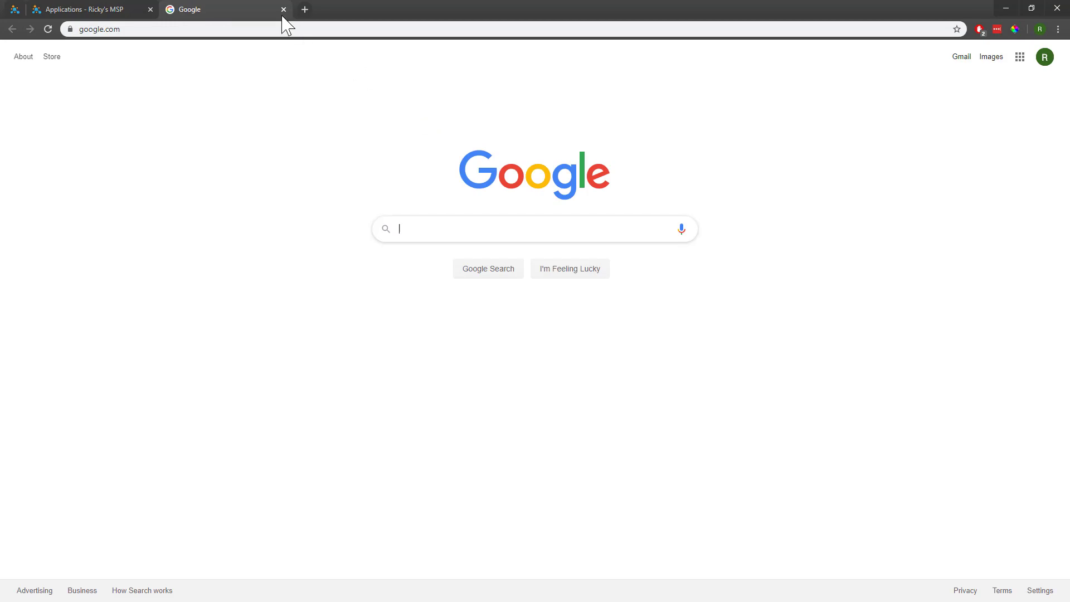
pyautogui.click(284, 9)
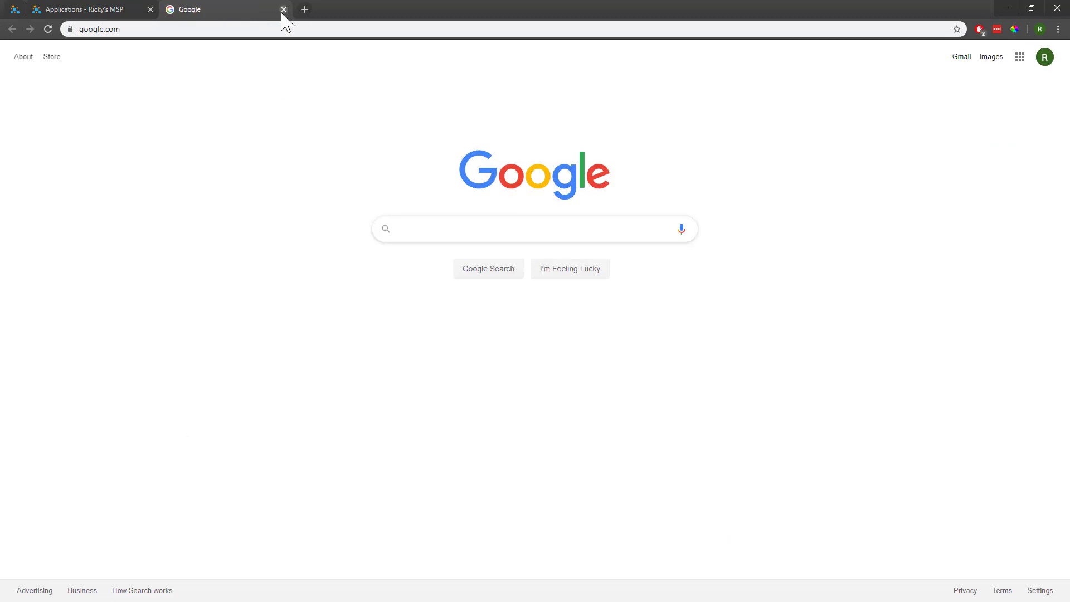
pyautogui.click(283, 9)
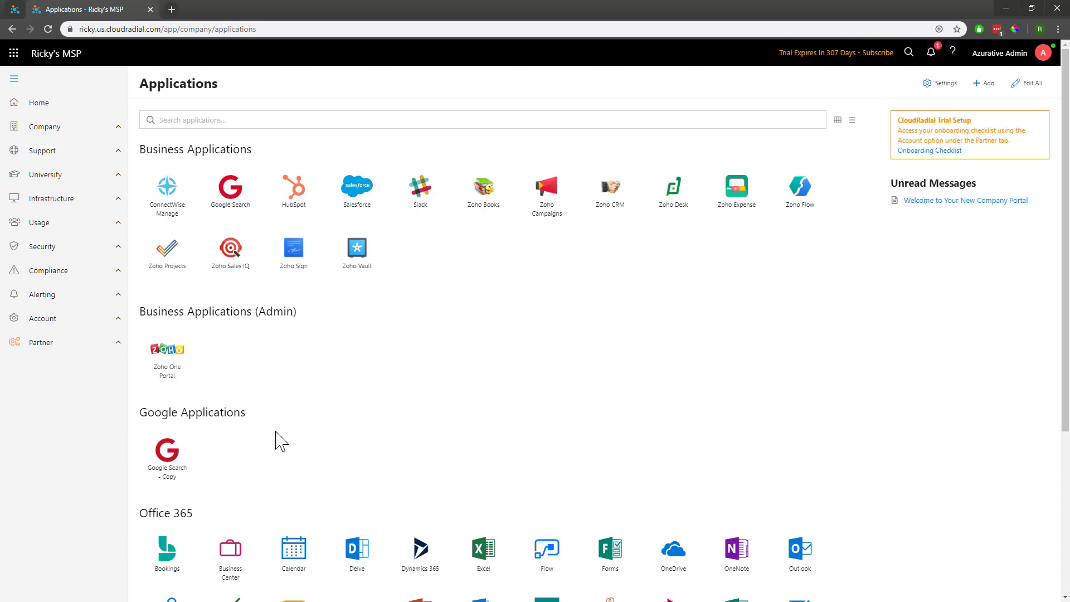
pyautogui.moveTo(736, 189)
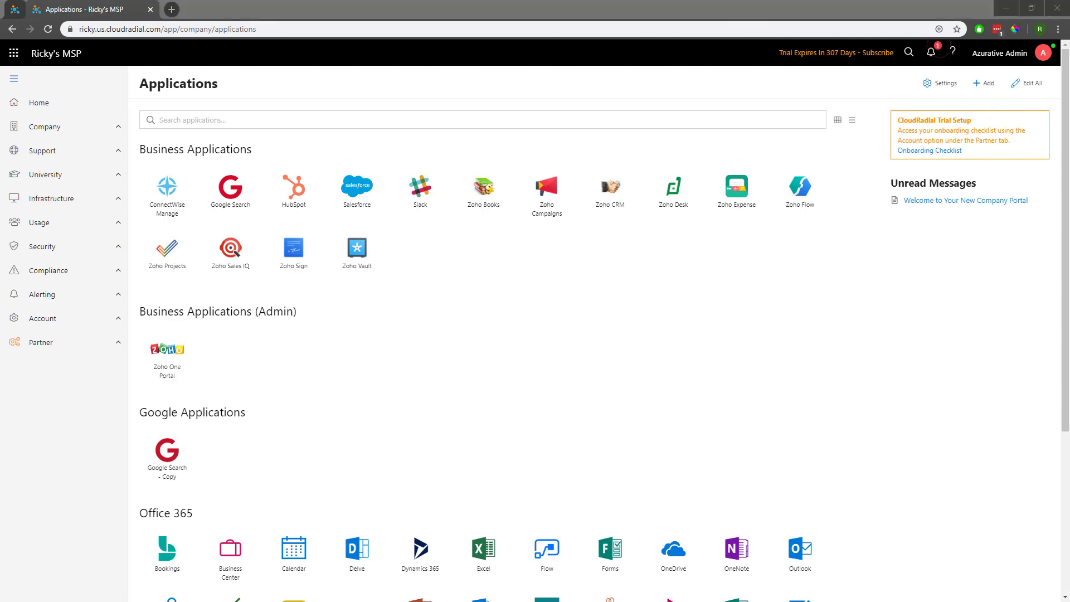
pyautogui.moveTo(419, 195)
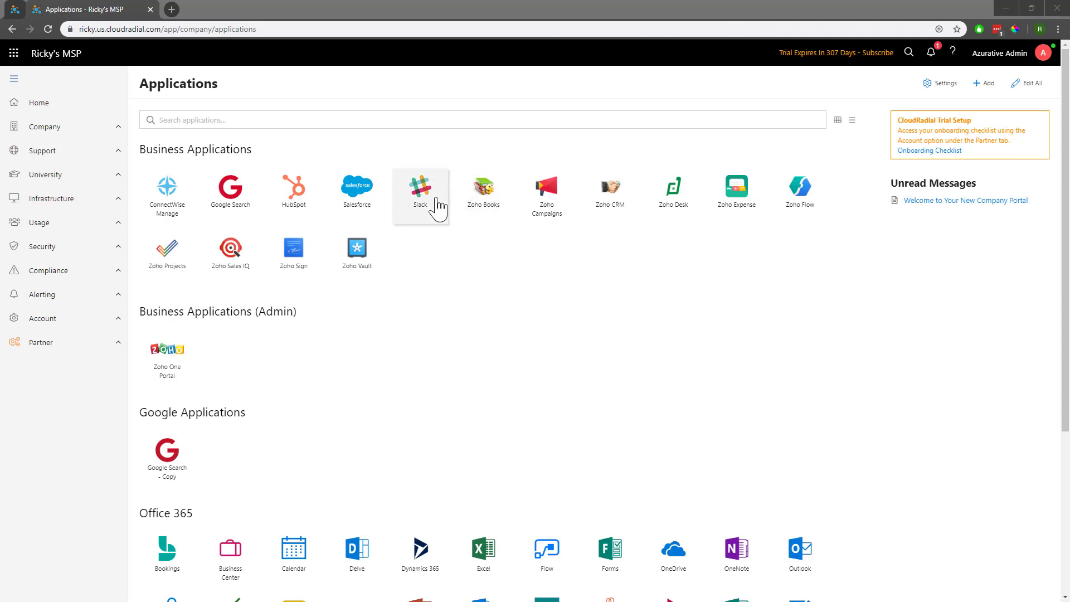
# Star Slack as a favorite and check it in the app launcher's Favorites panel
pyautogui.click(419, 192)
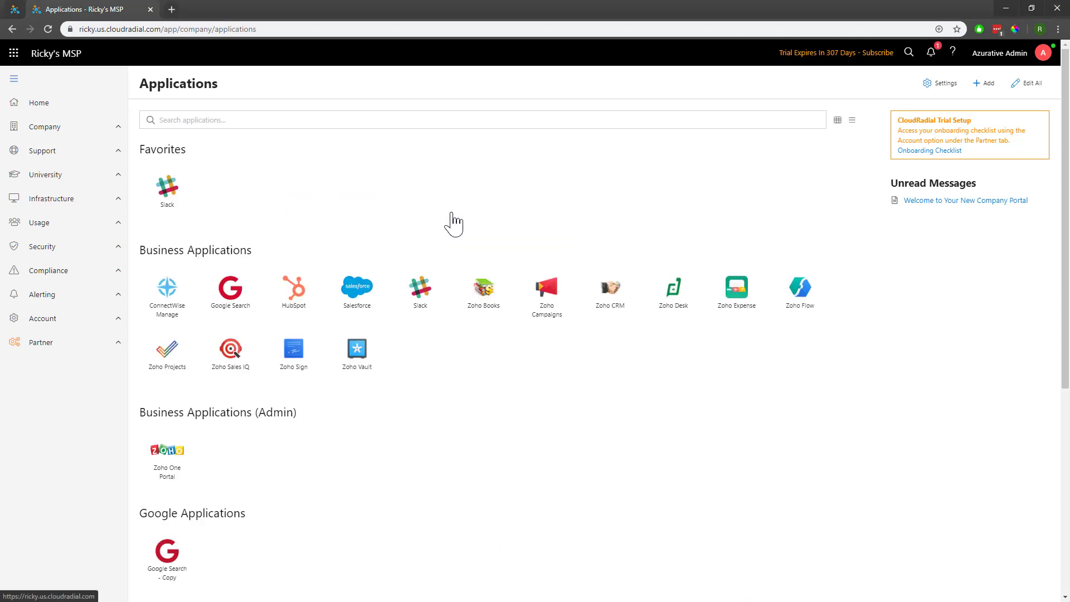
pyautogui.moveTo(458, 362)
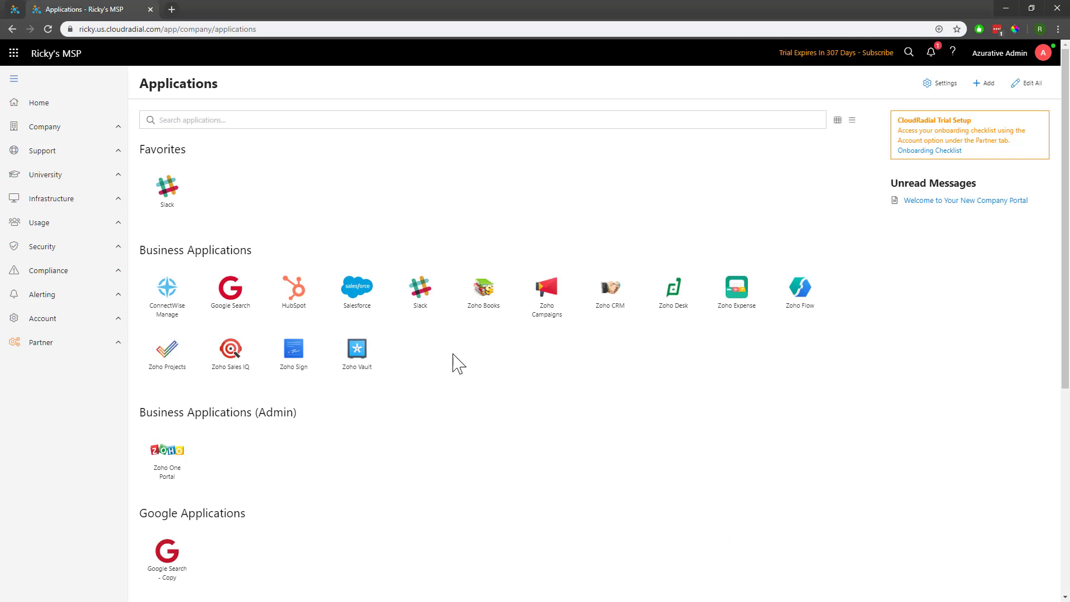
pyautogui.moveTo(13, 78)
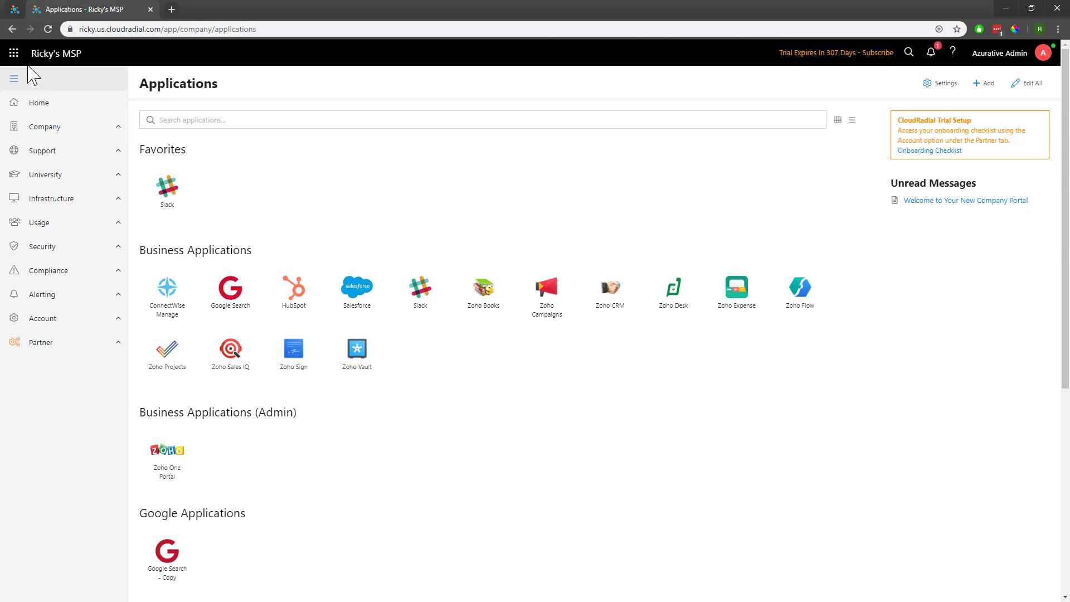
pyautogui.click(13, 53)
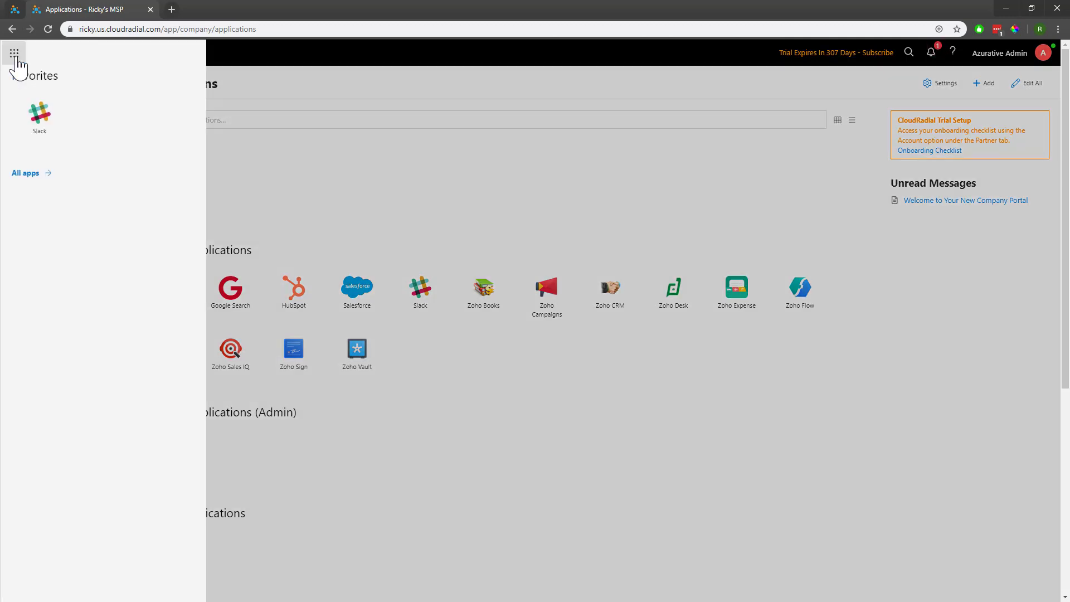